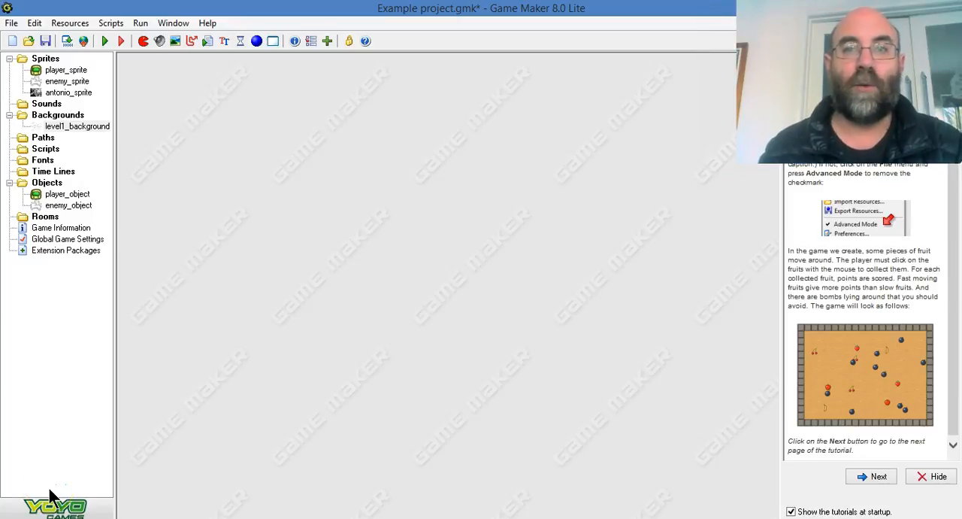
mouse_move(89, 355)
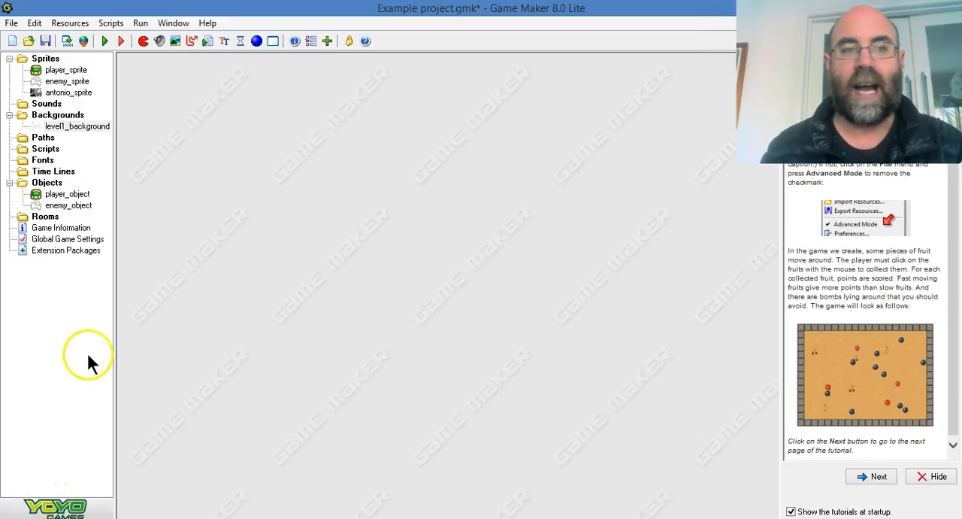
mouse_move(48, 218)
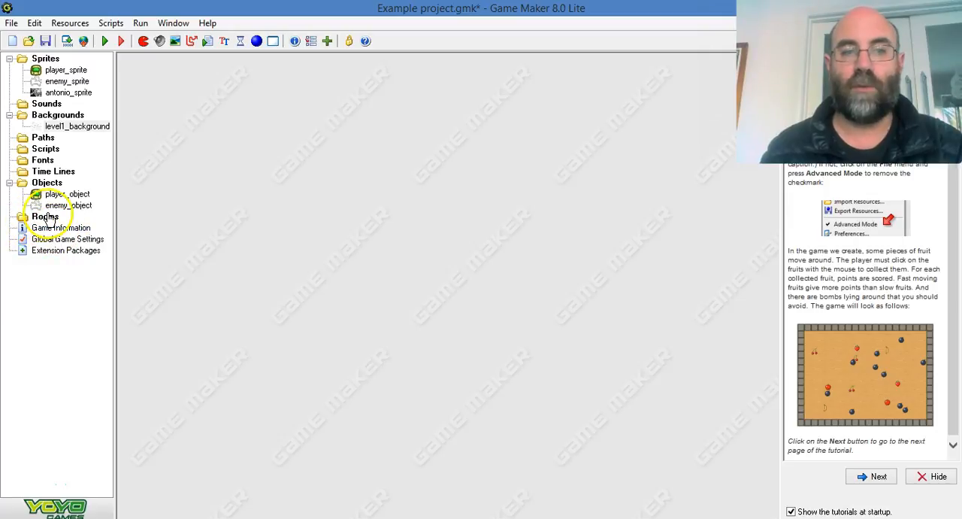
Step: Create a new room (room0) from the Rooms folder and reposition its properties window
right_click(44, 216)
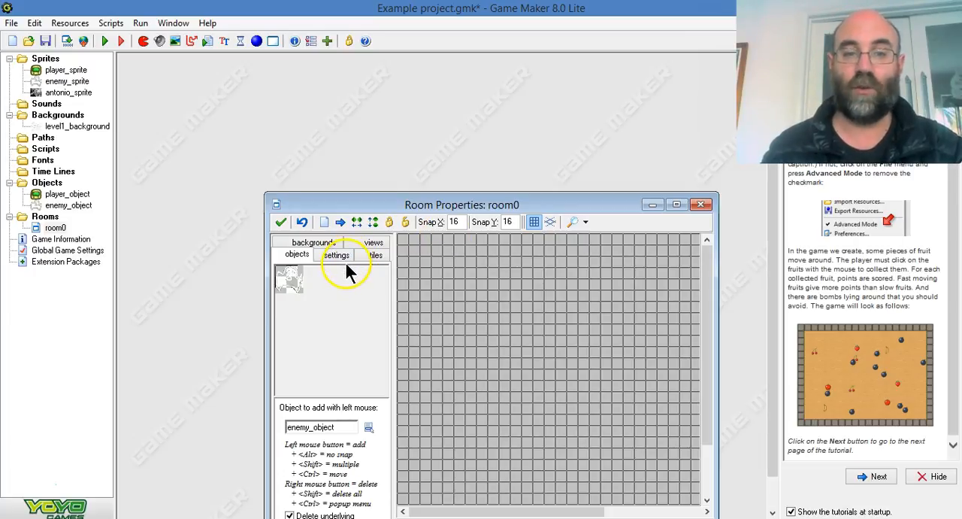
left_click_drag(462, 204, 417, 117)
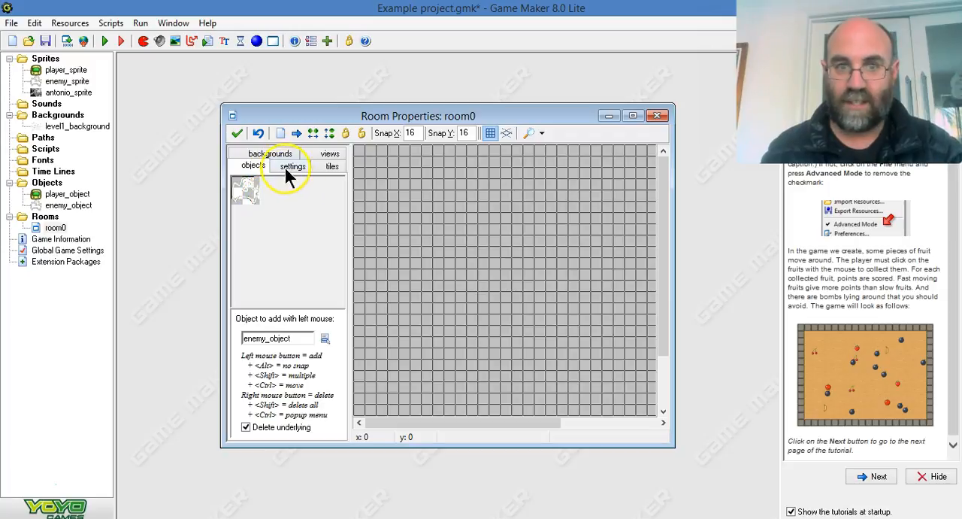
Step: Assign level1_background to room0's first background layer, visible at room start
left_click(273, 165)
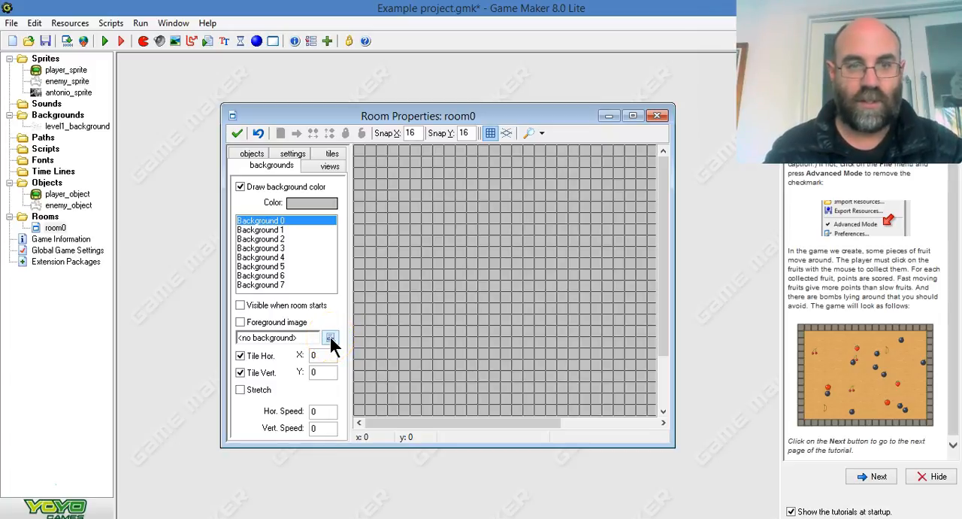
left_click(331, 337)
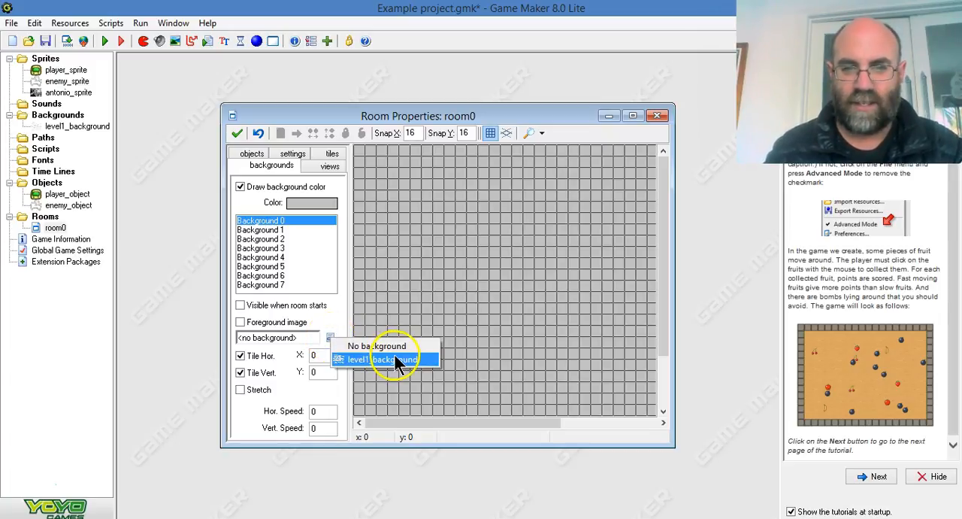
left_click(387, 359)
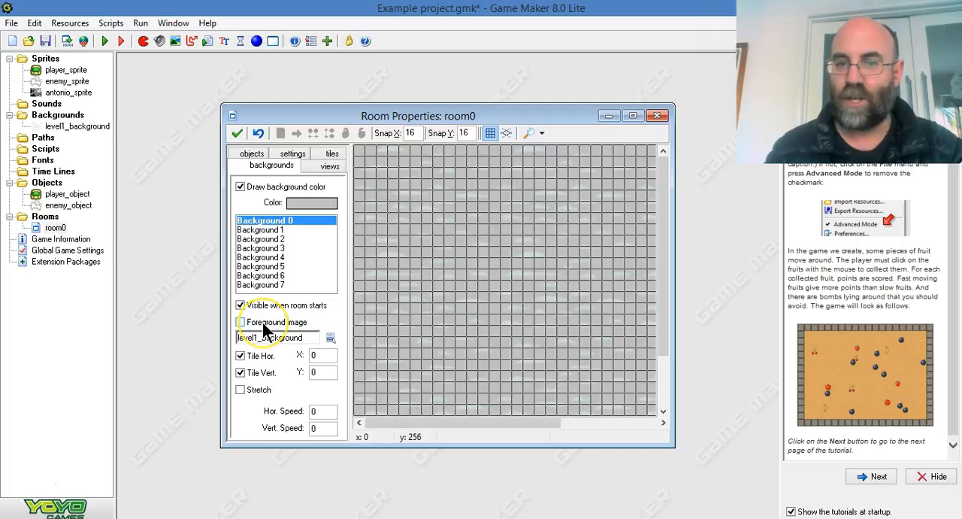
mouse_move(263, 322)
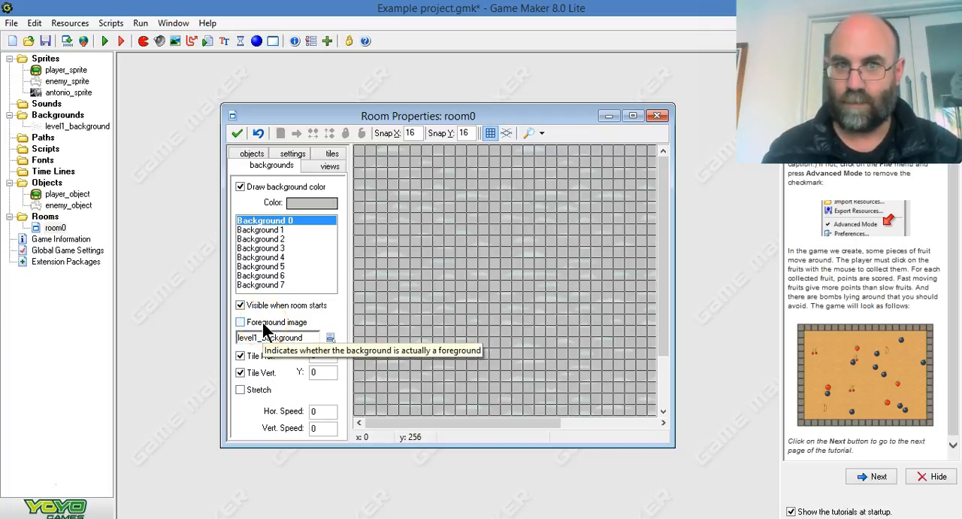
mouse_move(552, 214)
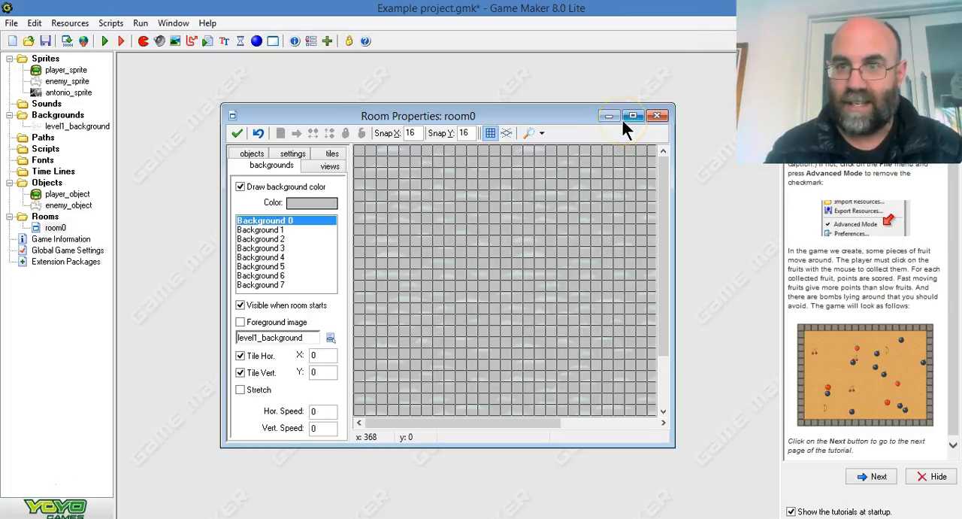
Step: Maximize the room editor and turn off horizontal tiling of the cloud background
left_click(632, 115)
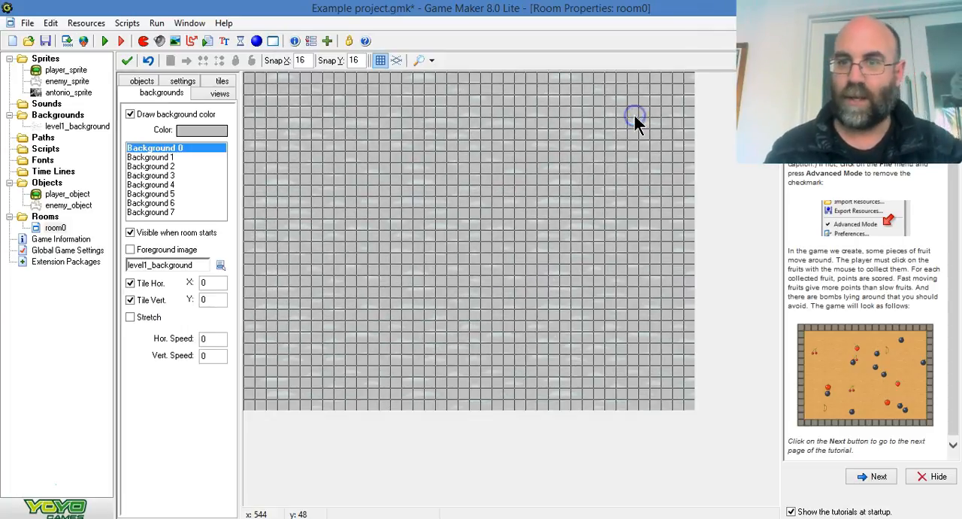
mouse_move(158, 297)
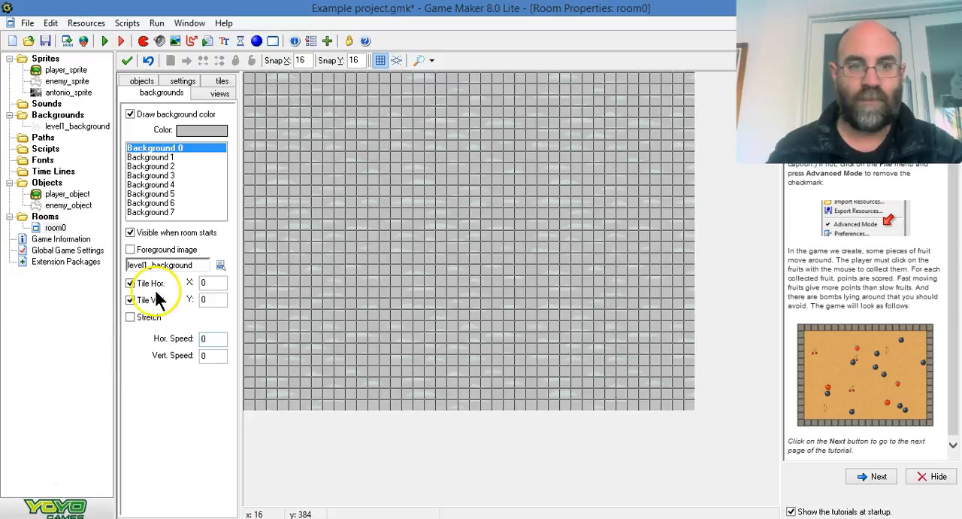
mouse_move(151, 283)
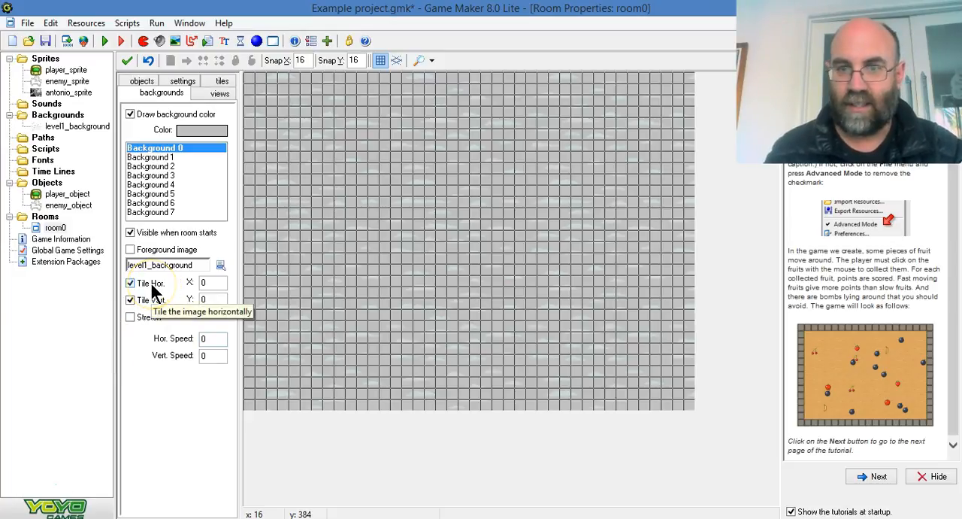
left_click(130, 283)
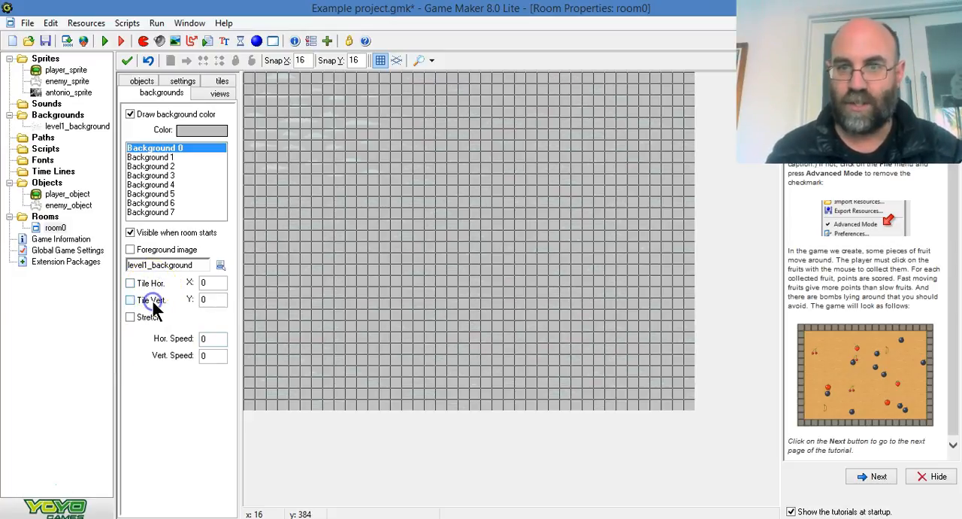
mouse_move(286, 256)
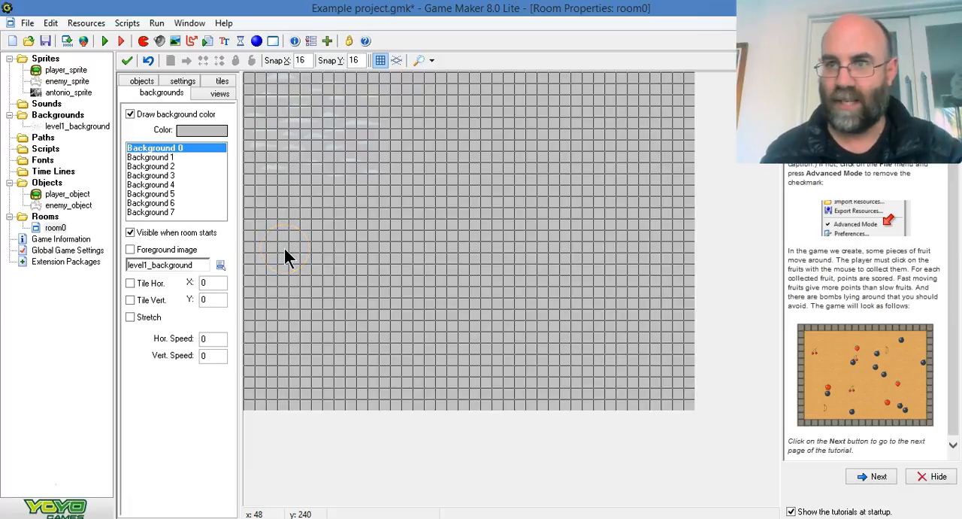
mouse_move(304, 191)
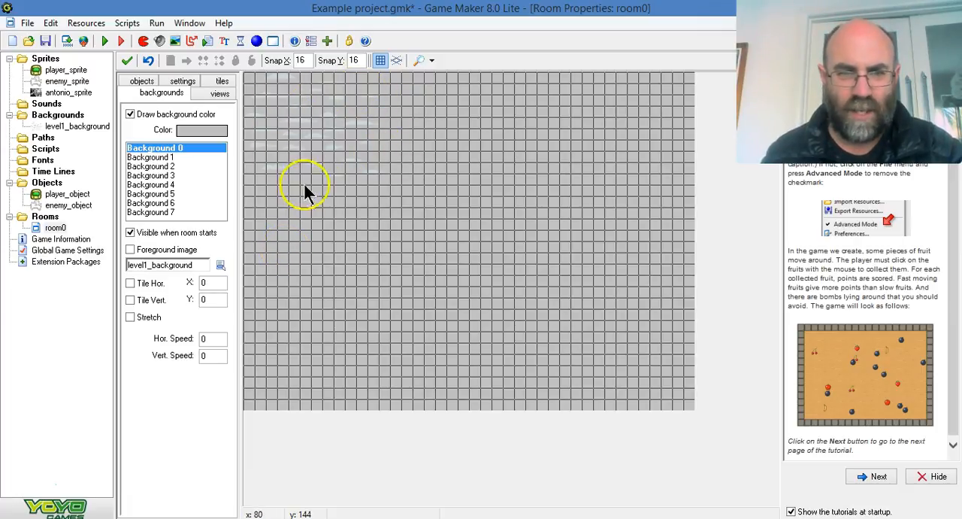
mouse_move(274, 165)
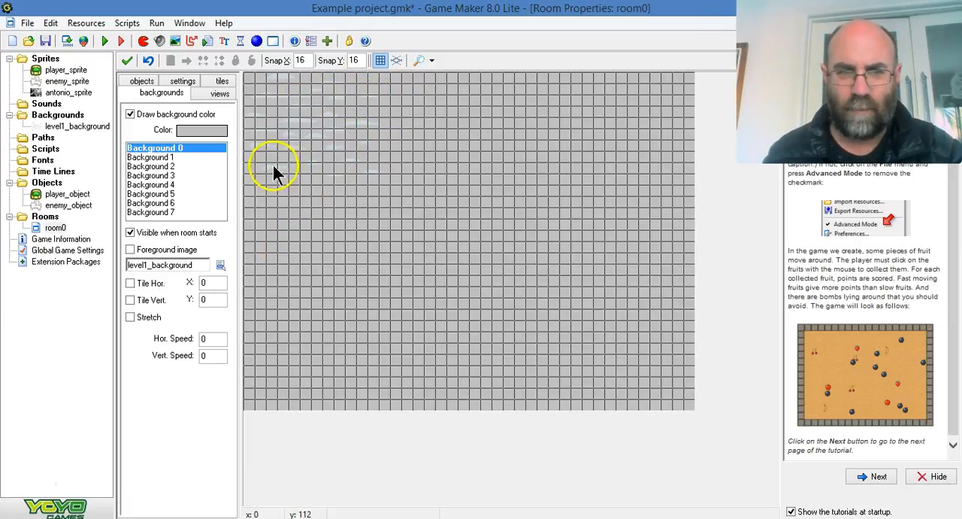
Step: Give room0 a blue background colour and stretch level1_background across the whole room
left_click(201, 130)
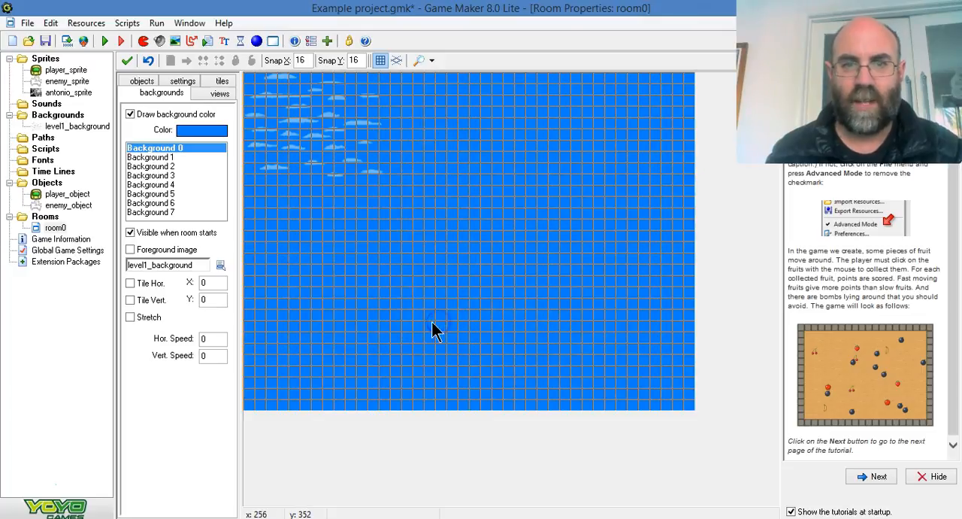
mouse_move(372, 169)
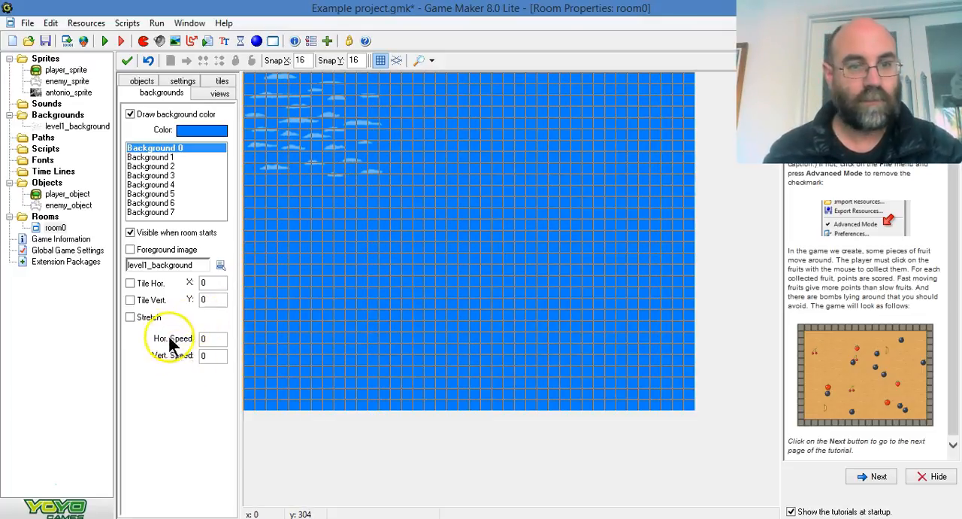
left_click(130, 316)
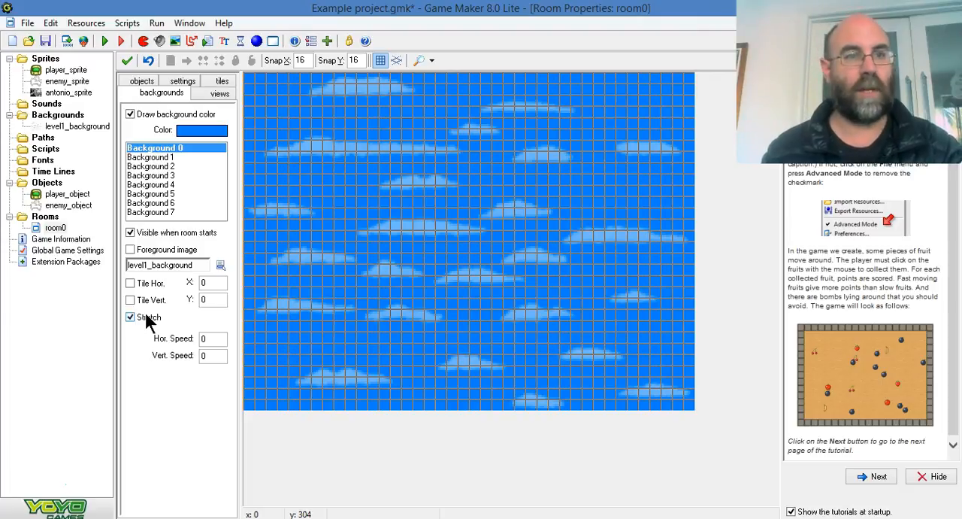
mouse_move(346, 177)
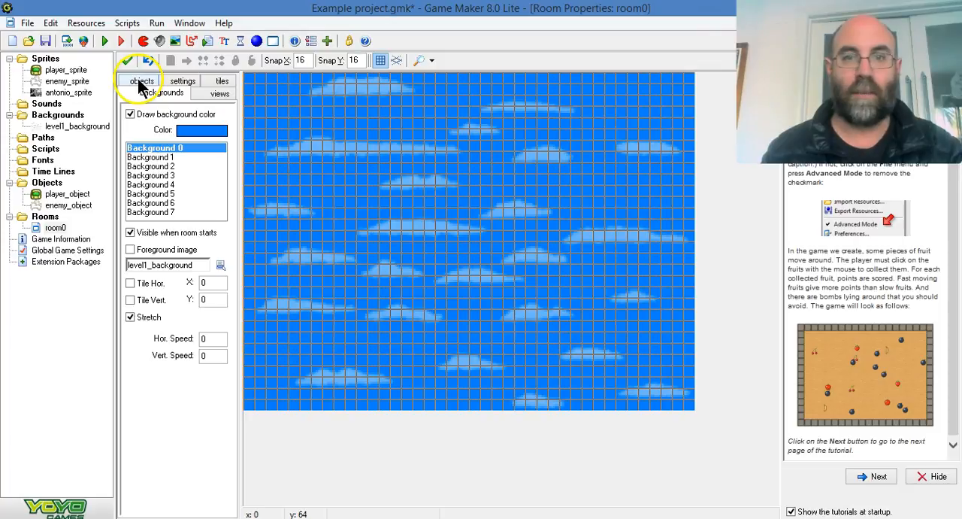
Step: Place a player_object instance near the bottom centre of room0
left_click(142, 81)
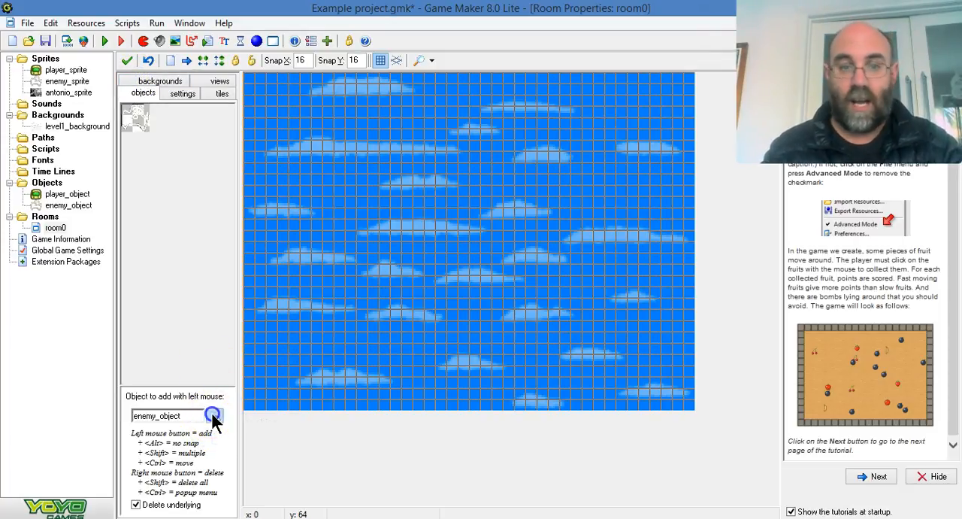
left_click(214, 415)
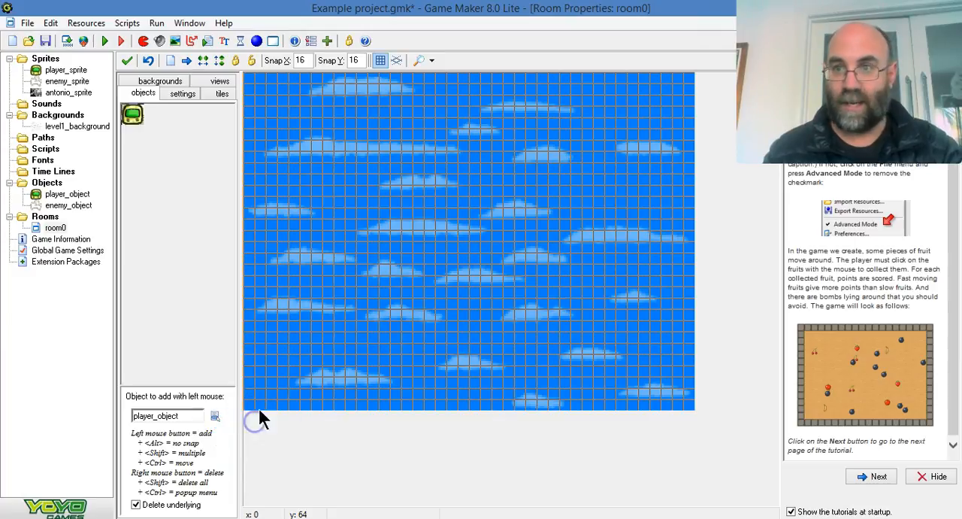
mouse_move(444, 376)
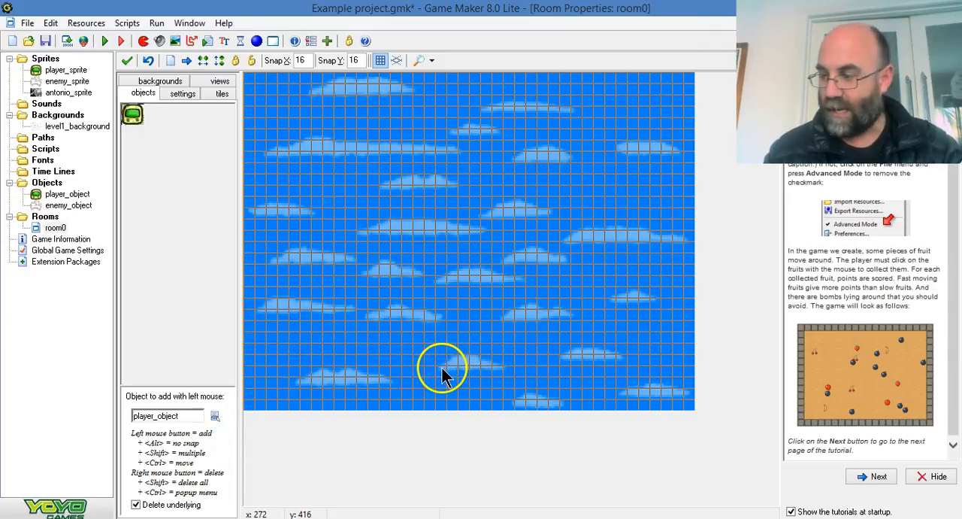
left_click(446, 376)
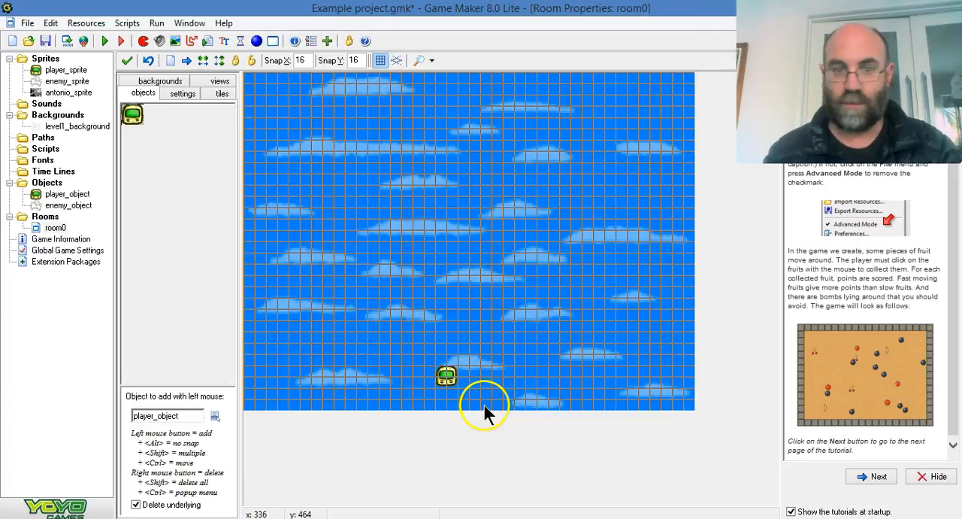
Step: Switch to enemy_object and place an enemy in the upper part of the room
left_click(214, 415)
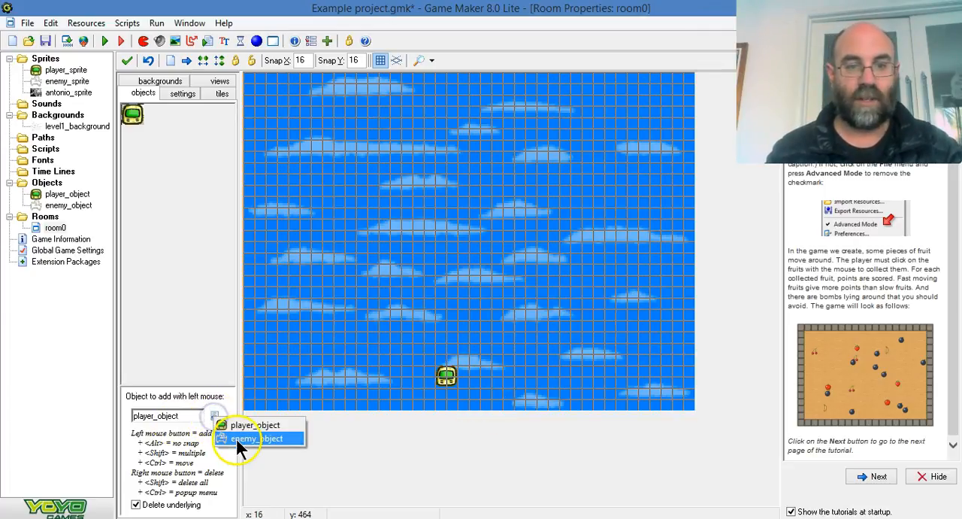
left_click(252, 438)
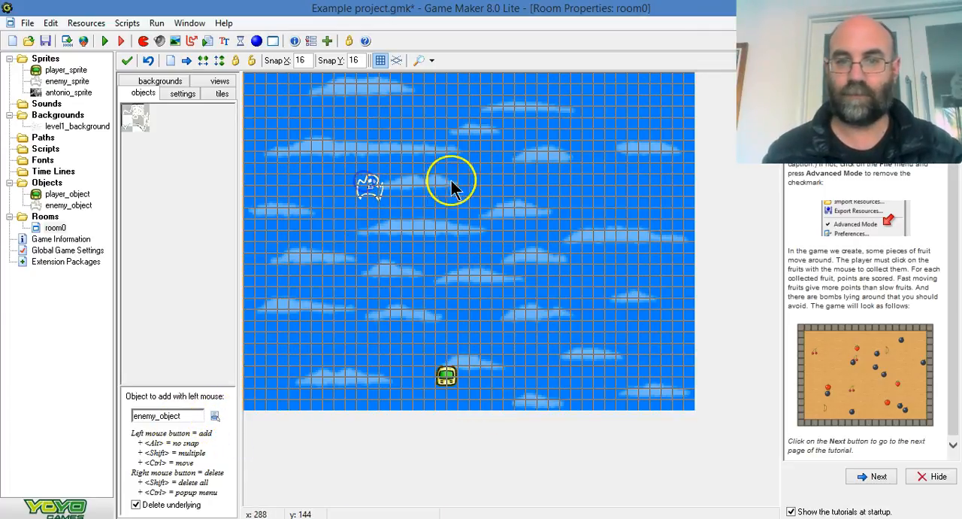
left_click(526, 197)
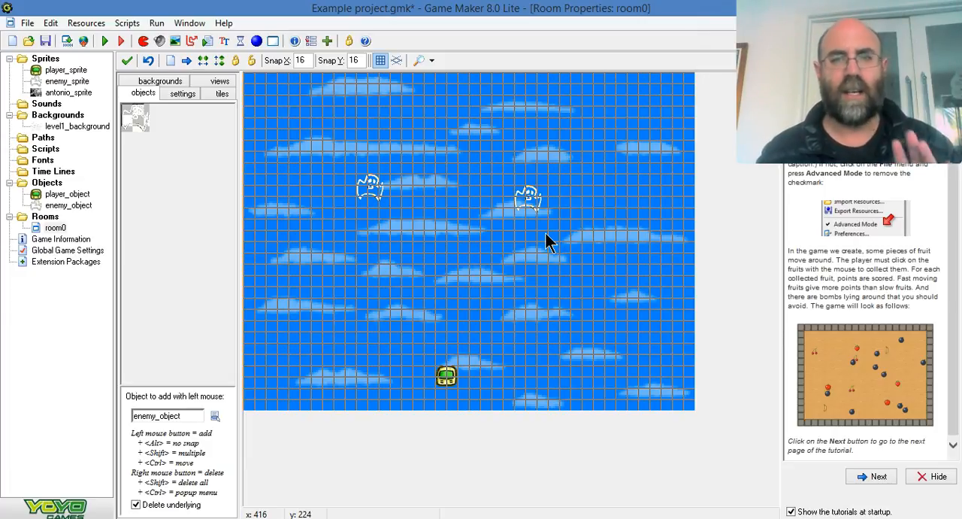
mouse_move(537, 222)
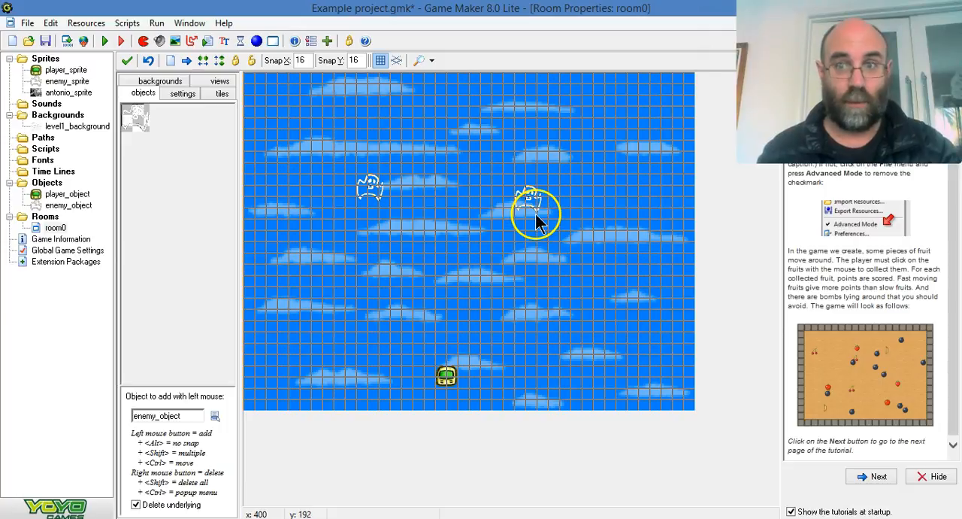
Step: Delete the misplaced enemy and other instances, then re-add enemy_object instances level in the upper sky
right_click(534, 199)
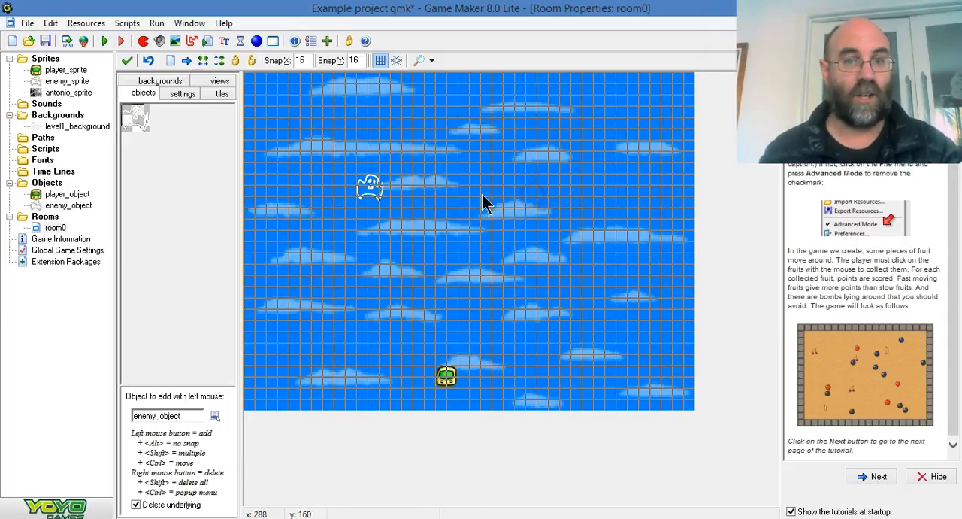
right_click(446, 376)
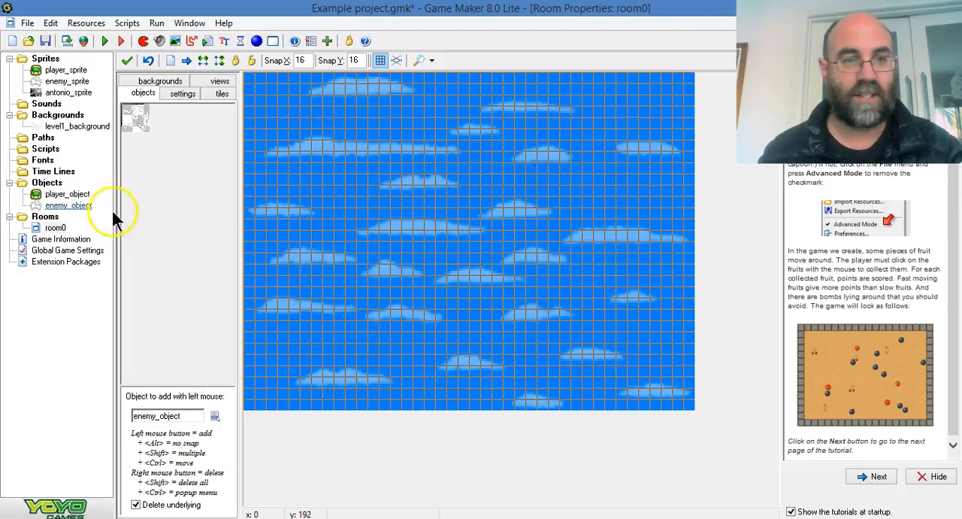
mouse_move(349, 241)
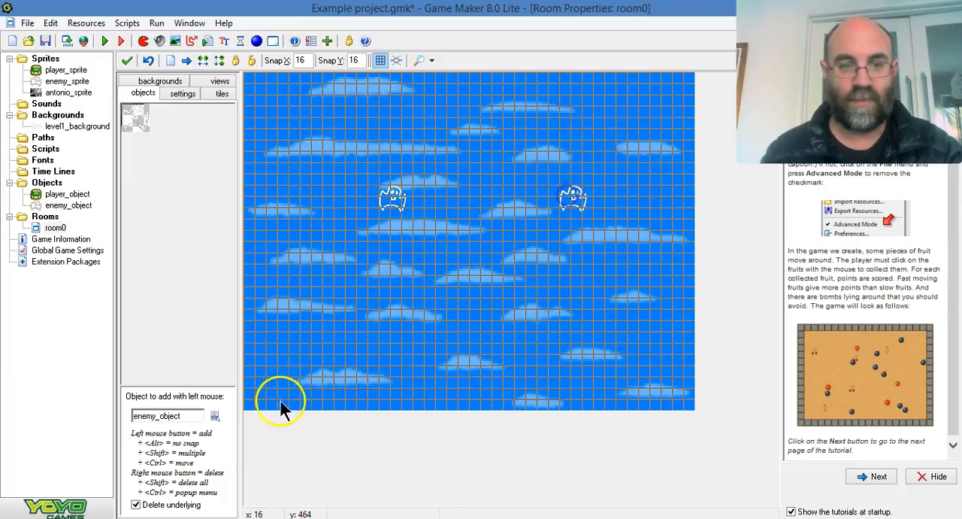
left_click(215, 415)
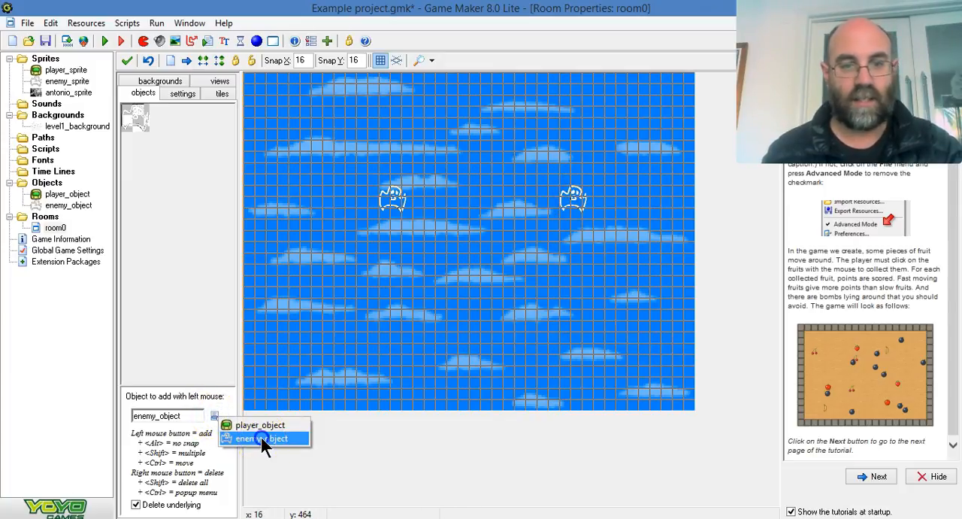
left_click(485, 339)
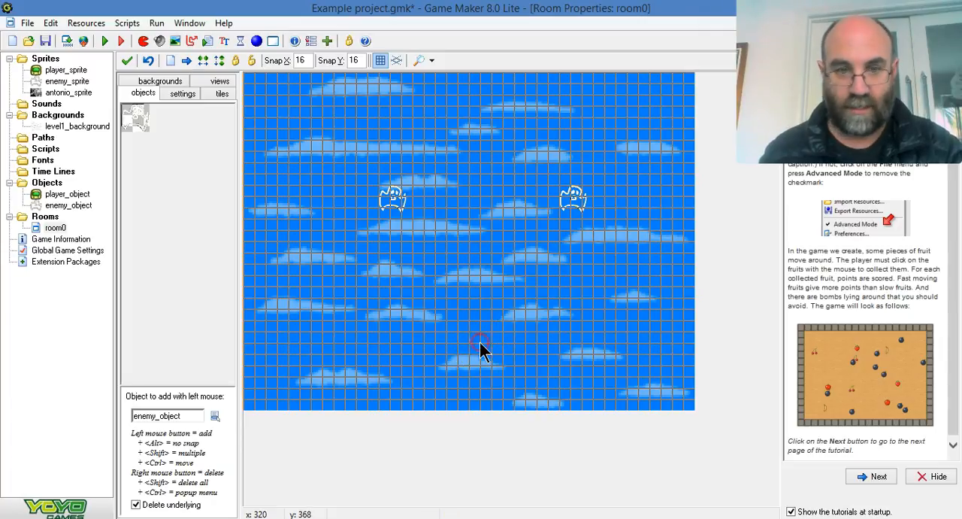
Step: Switch back to player_object to place the player near the bottom centre
left_click(215, 416)
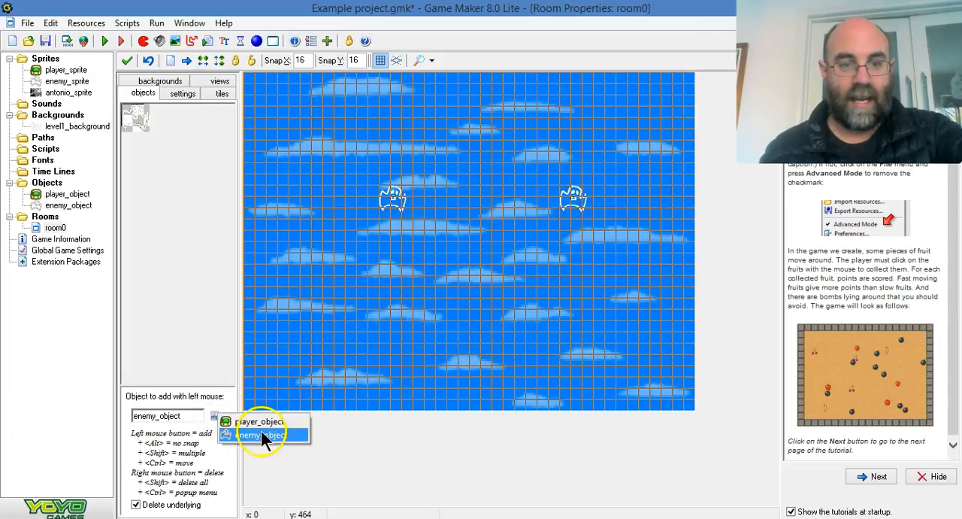
left_click(260, 421)
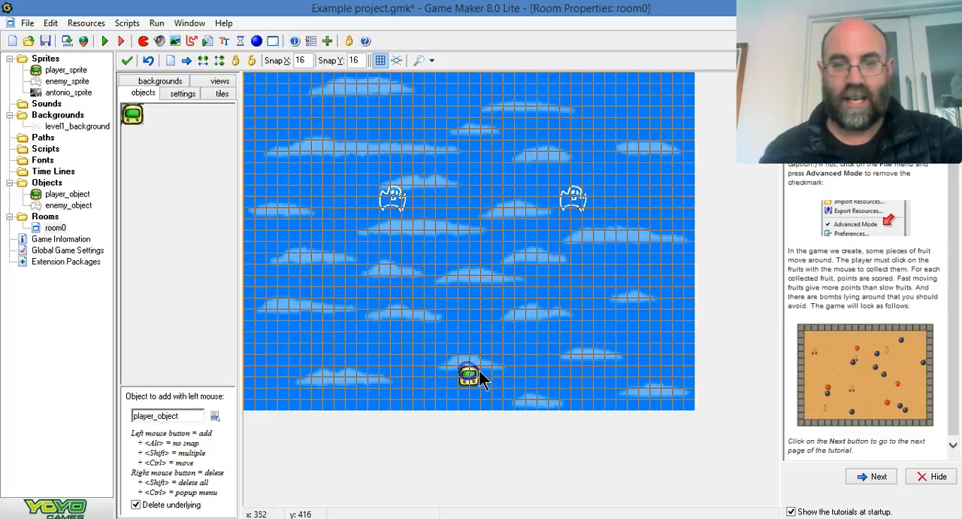
mouse_move(37, 492)
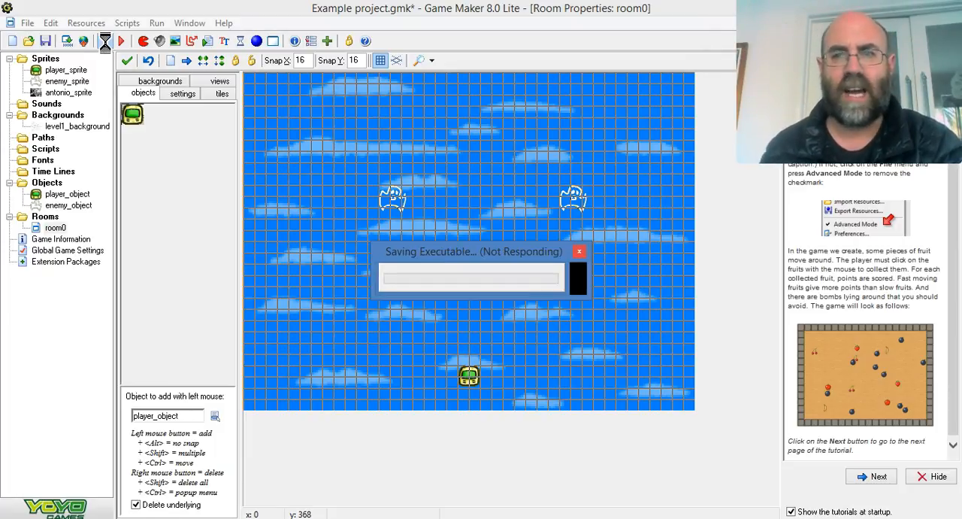
mouse_move(526, 260)
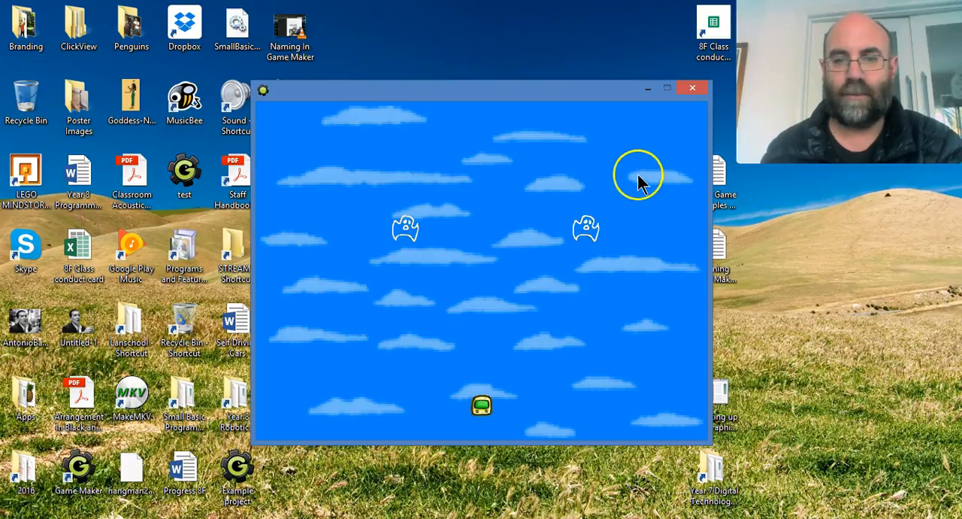
mouse_move(575, 270)
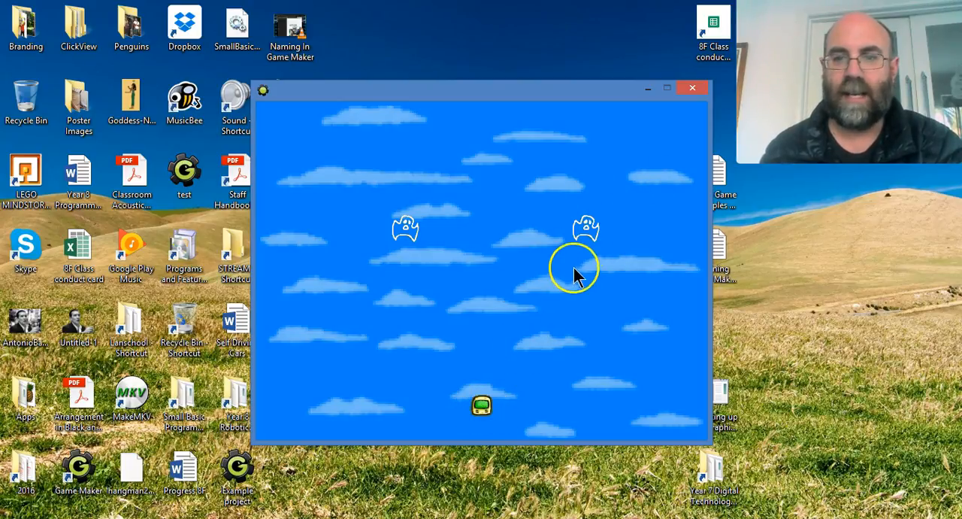
mouse_move(353, 274)
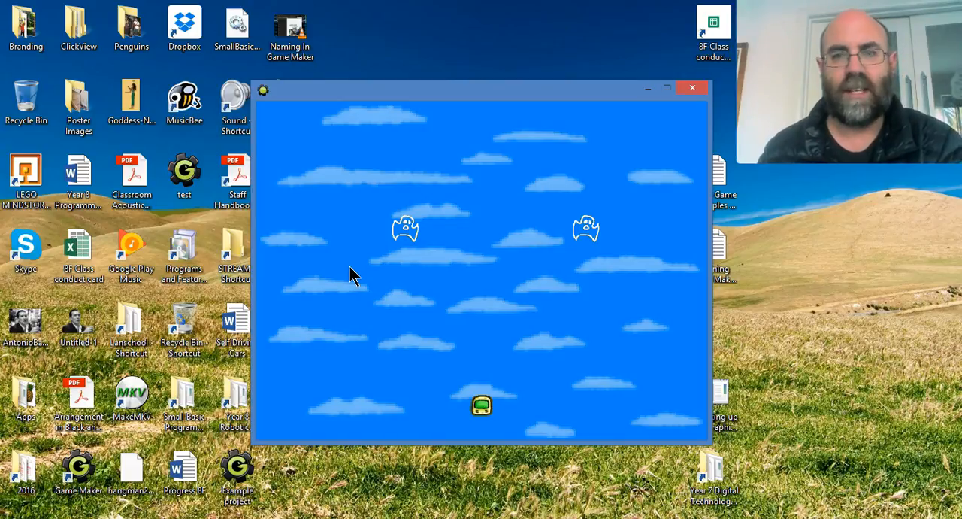
mouse_move(428, 229)
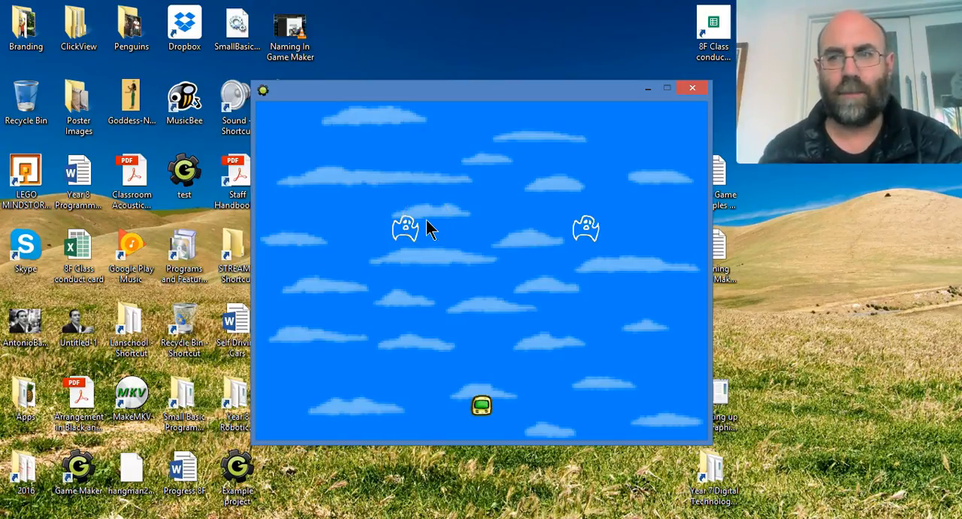
mouse_move(30, 489)
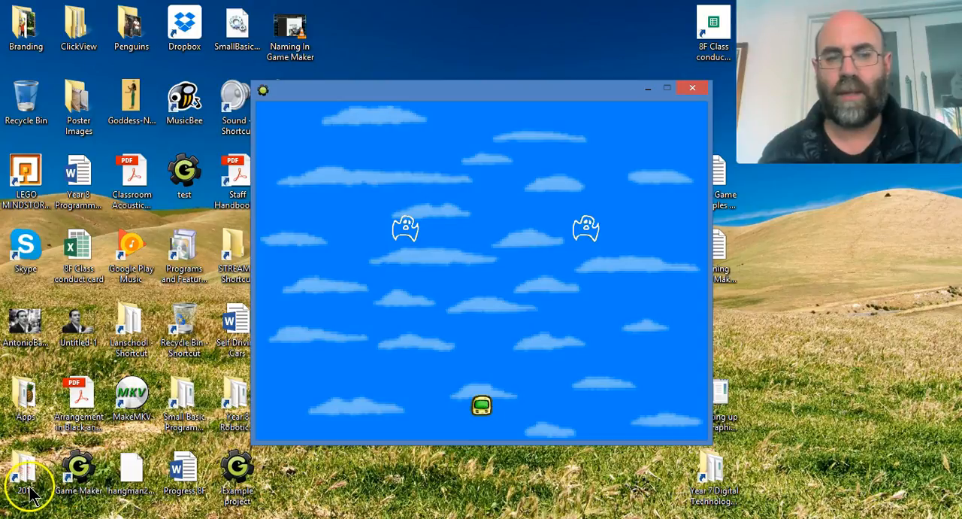